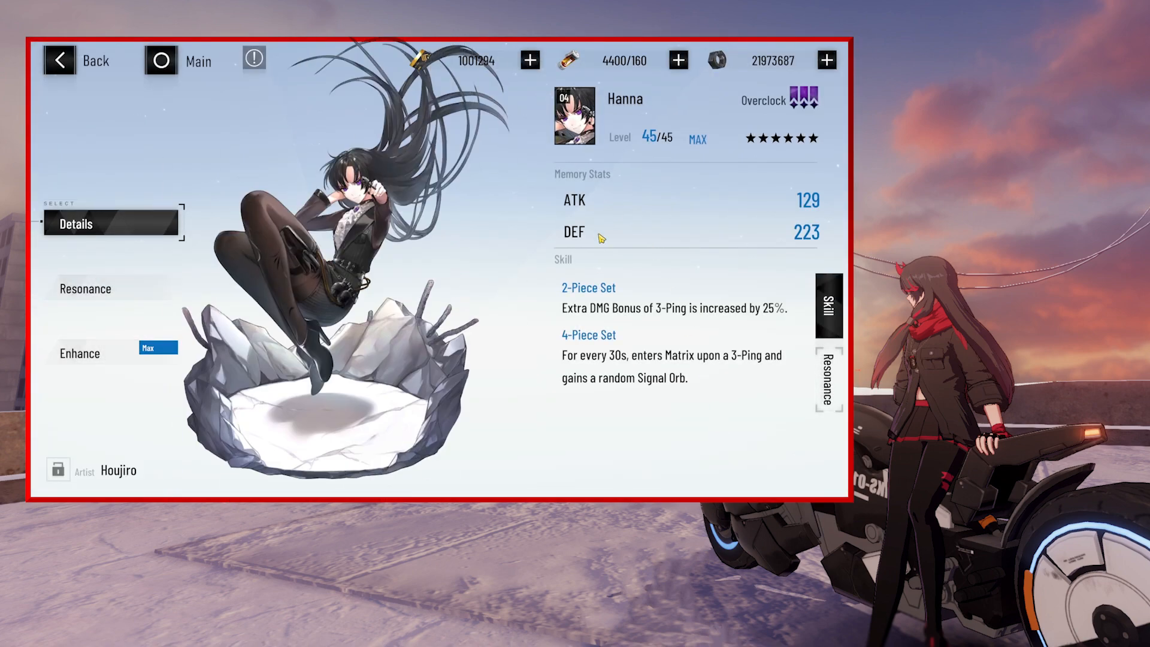
- Review the Resonance details of two equipped level-45 memories, then return to the Swap Memory loadout
left_click(86, 289)
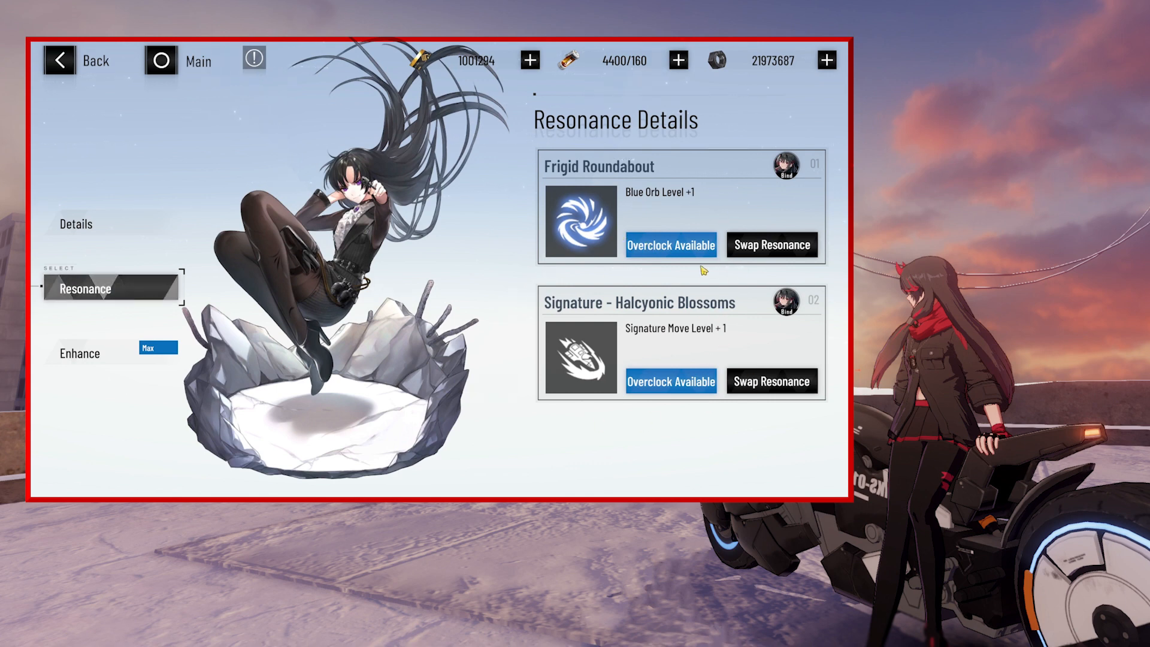
left_click(671, 244)
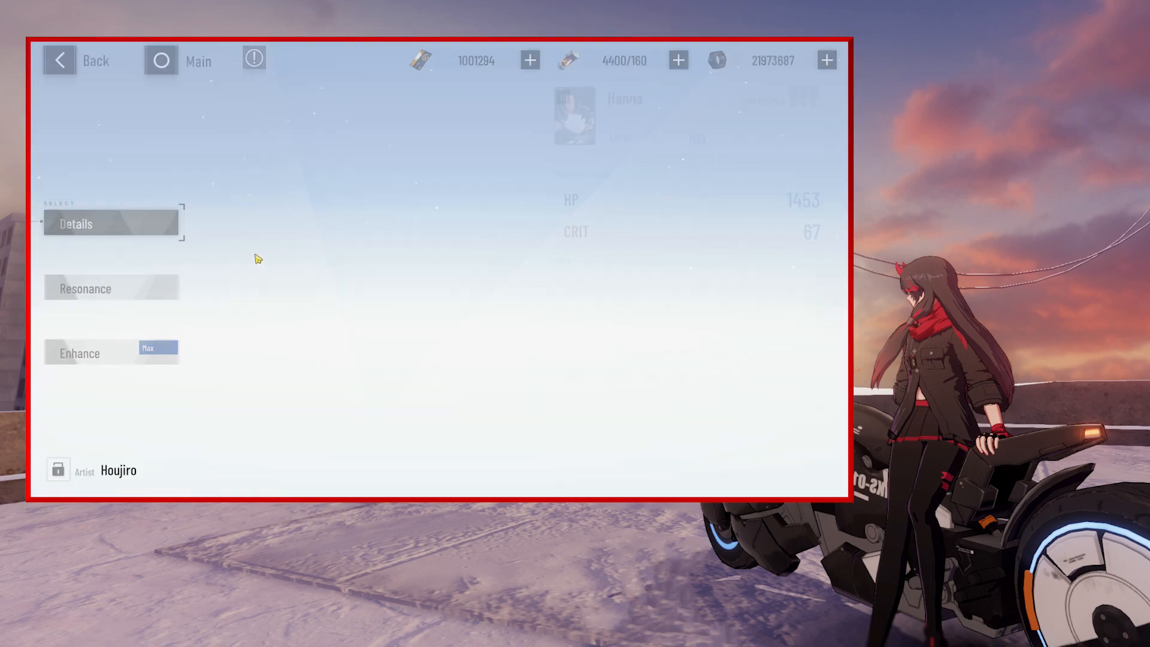
left_click(86, 287)
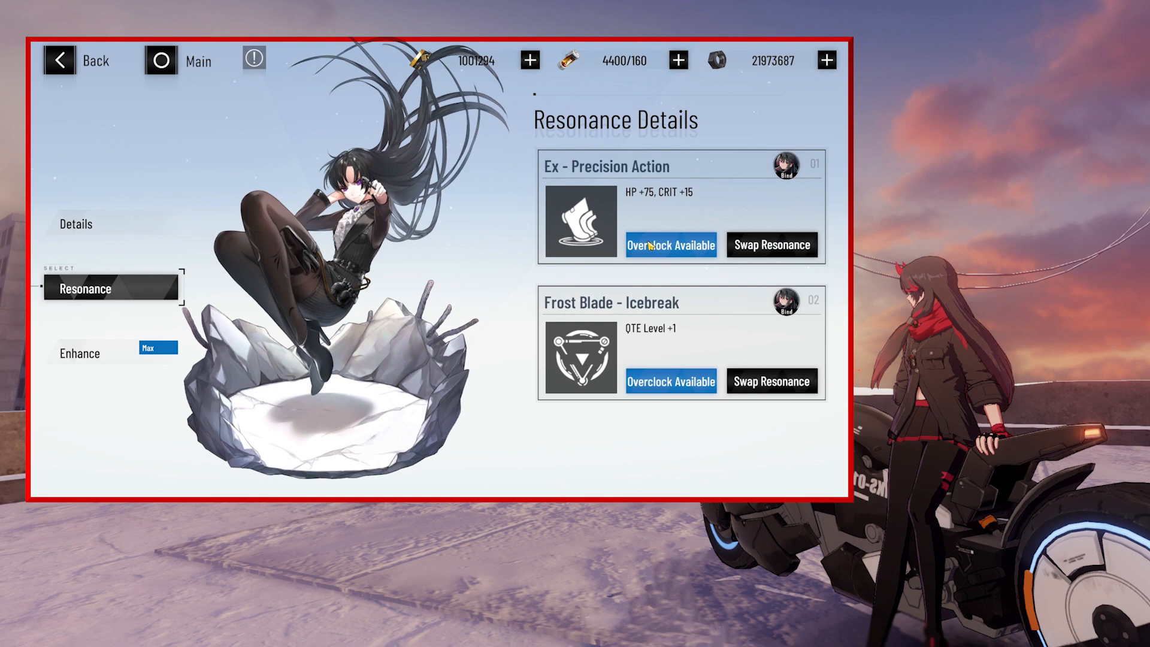
left_click(671, 244)
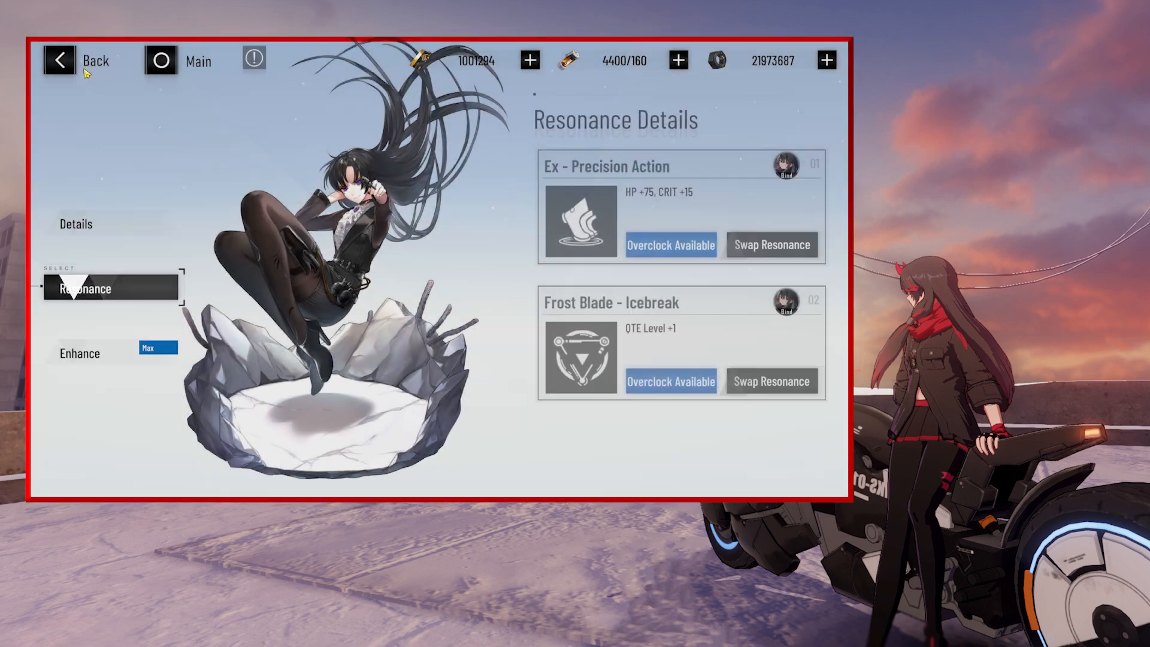
left_click(62, 60)
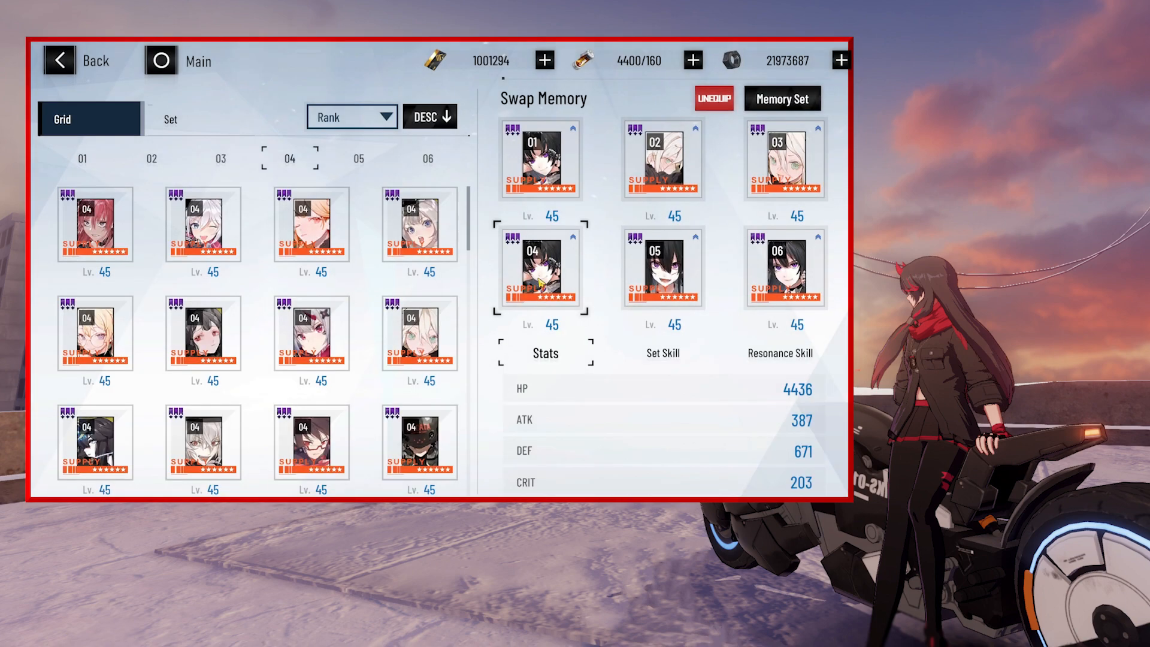
- Overclock Hanna's Frigid Roundabout resonance and confirm the result
left_click(538, 268)
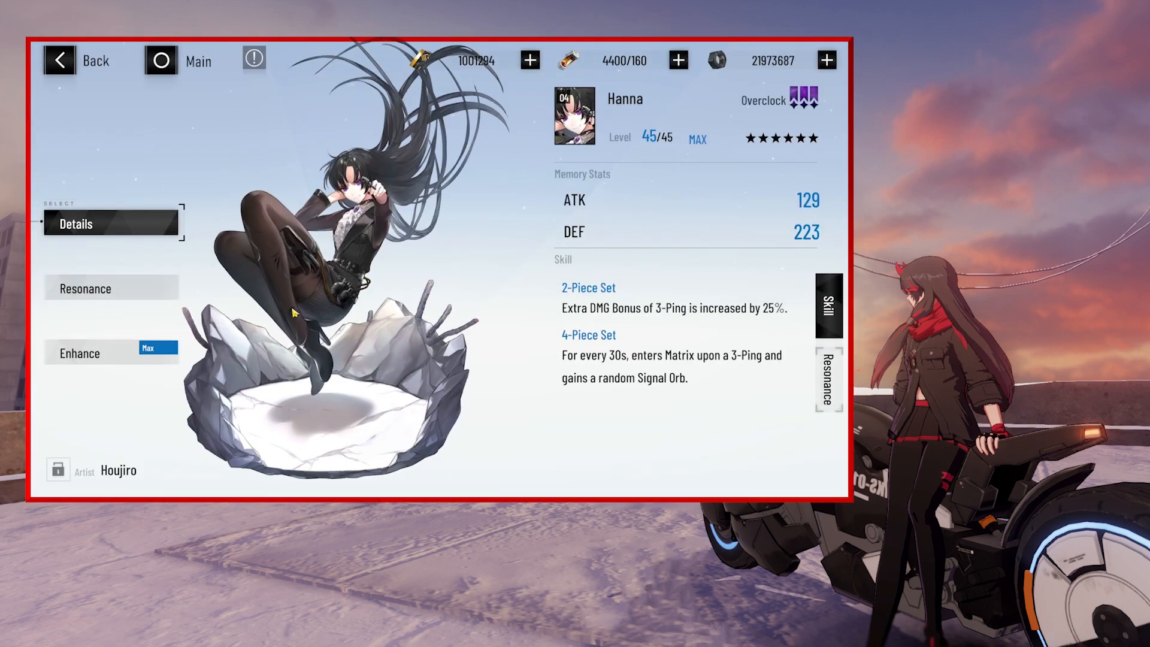
left_click(86, 288)
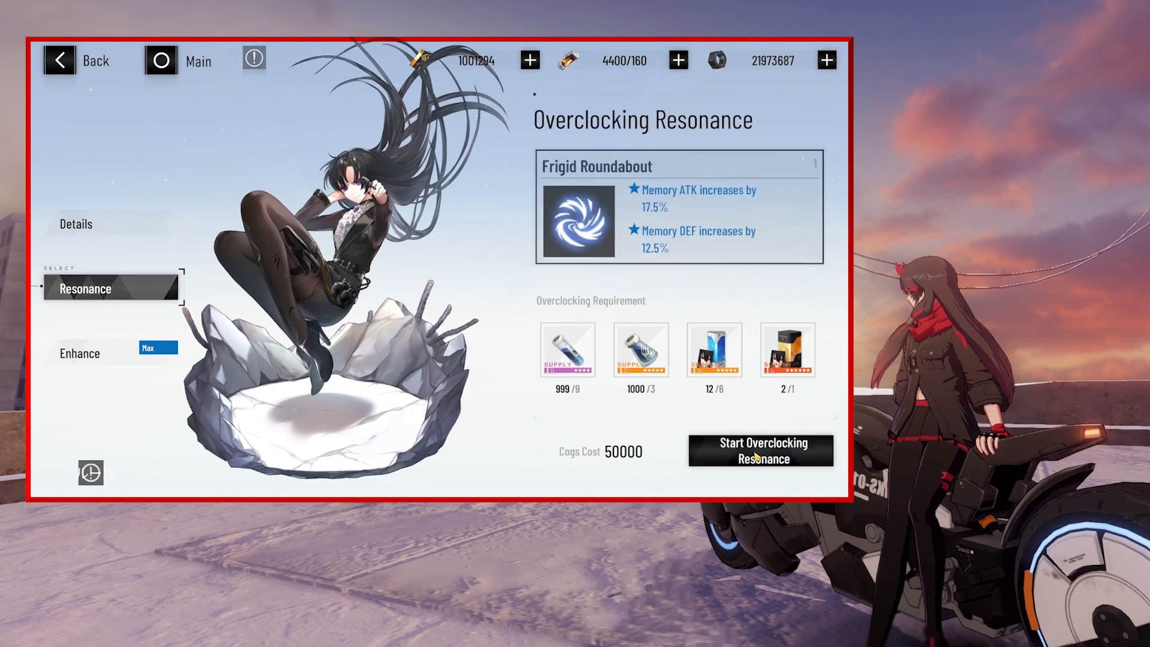
left_click(760, 450)
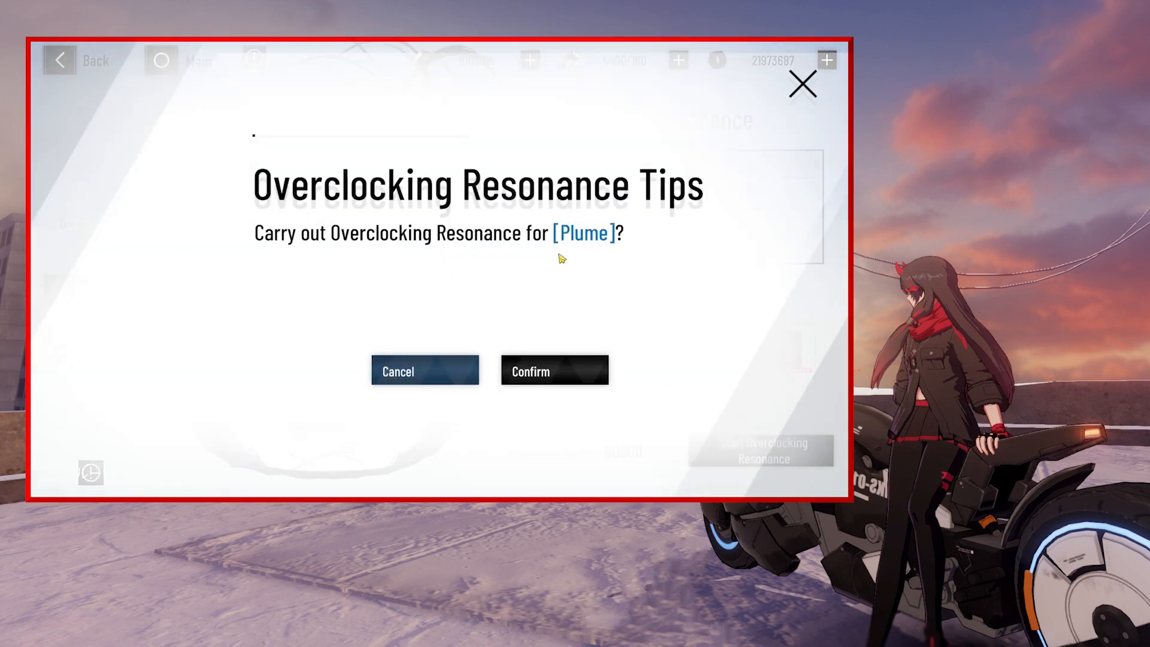
left_click(555, 370)
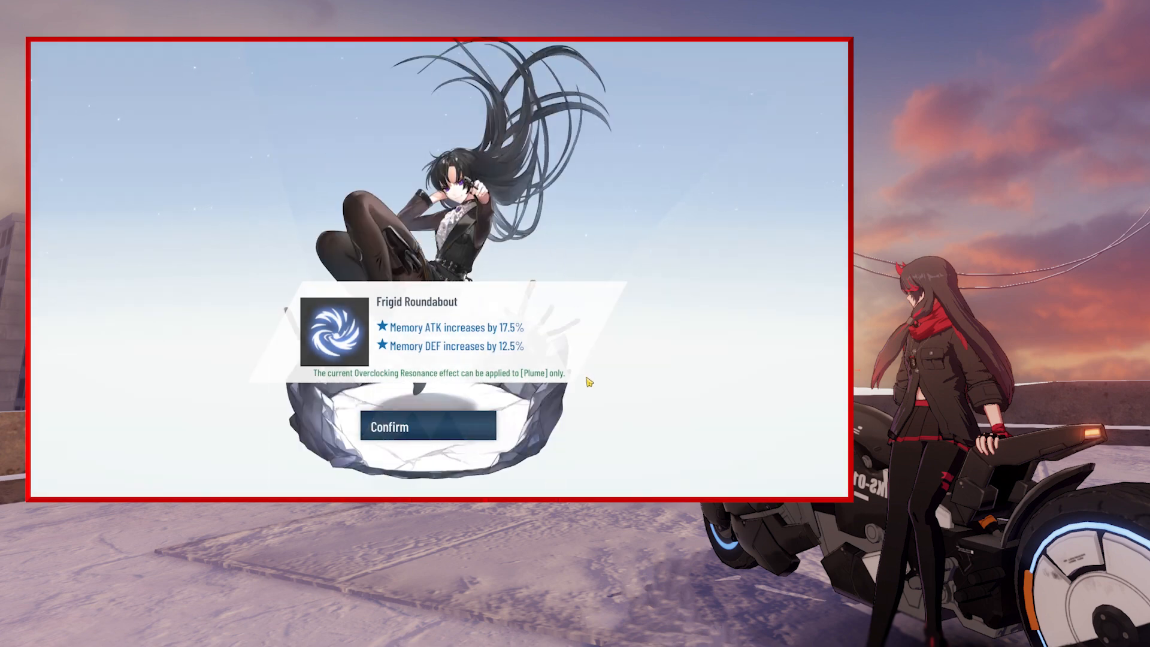
mouse_move(532, 393)
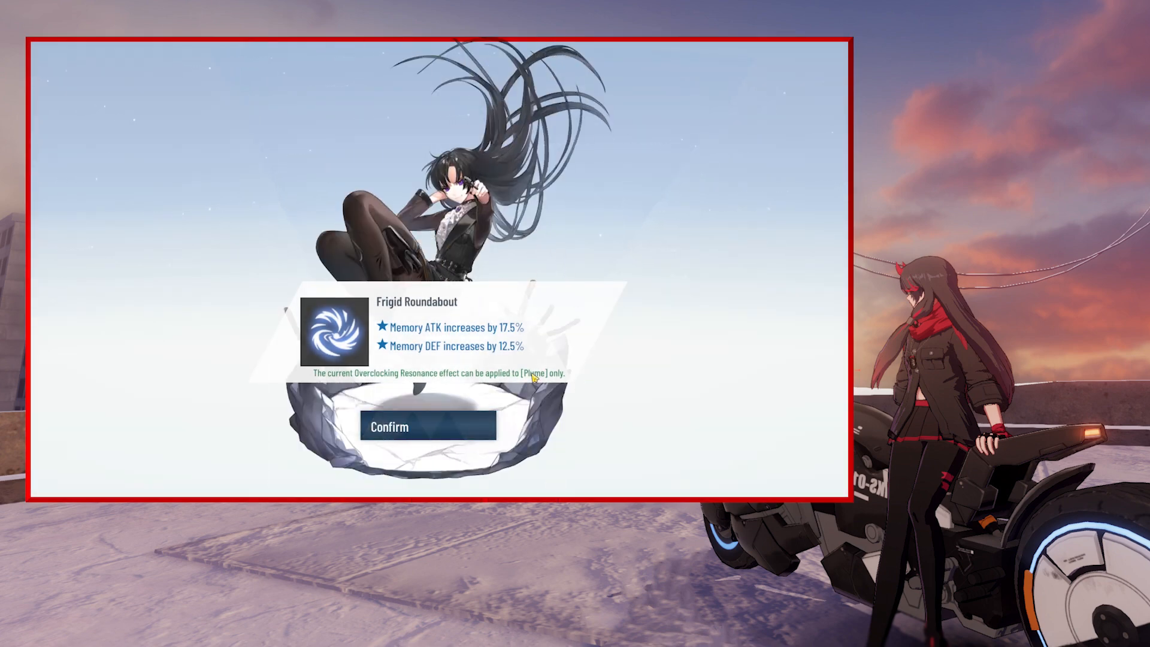
mouse_move(568, 386)
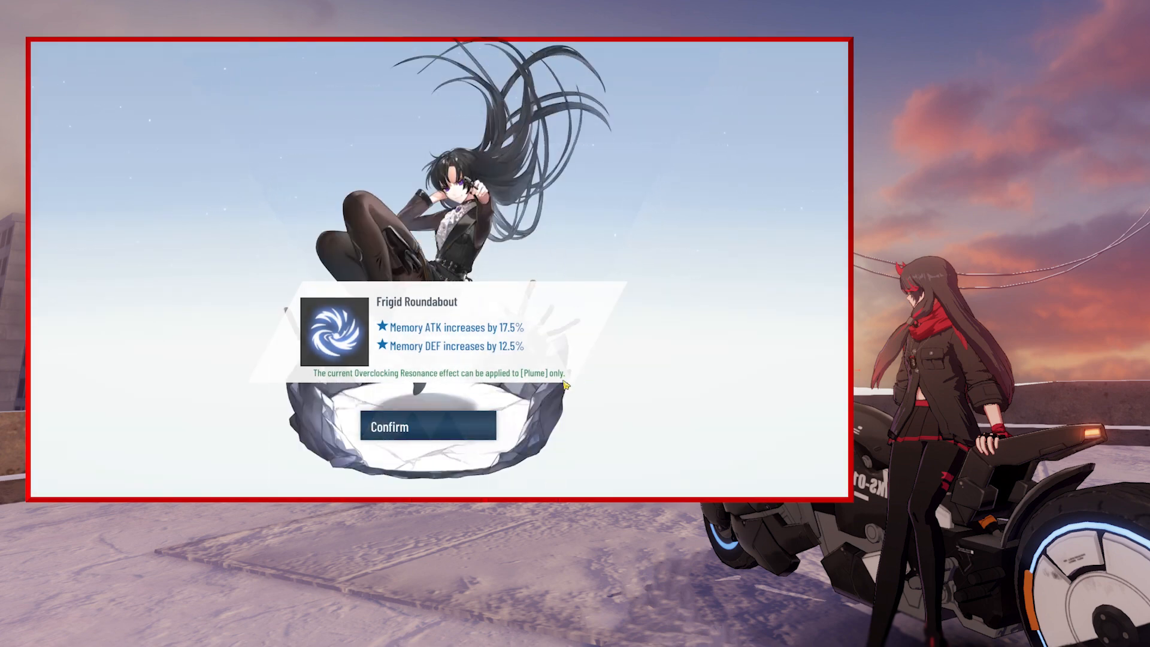
left_click(425, 427)
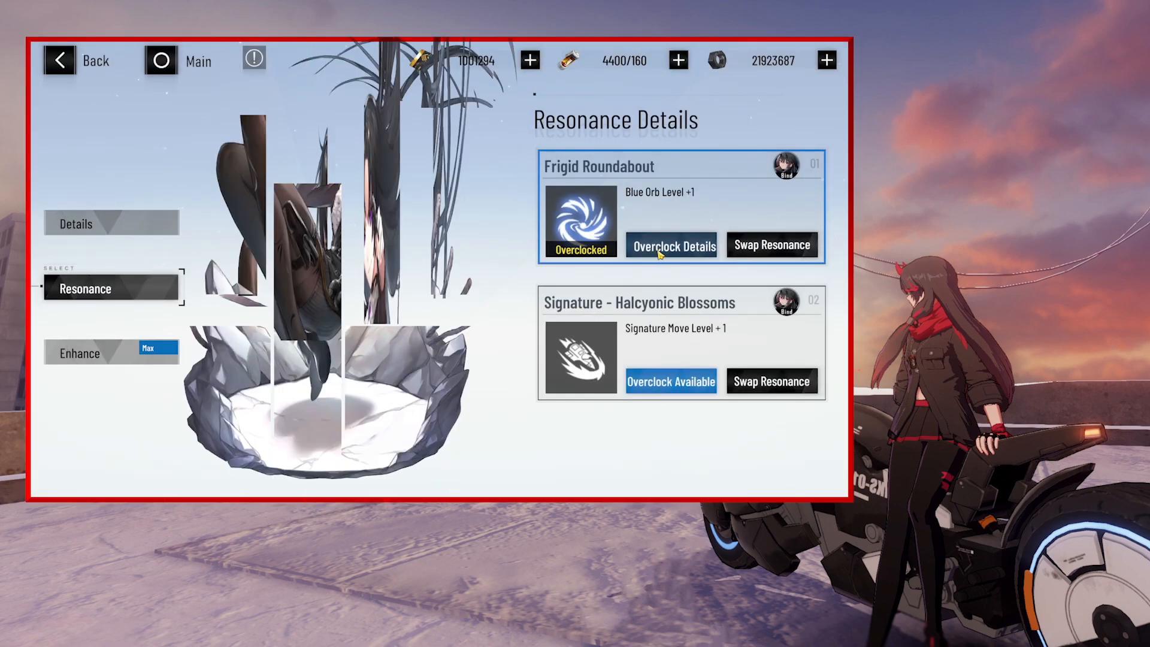
- Overclock Hanna's Signature - Halcyonic Blossoms resonance and confirm the result
left_click(671, 381)
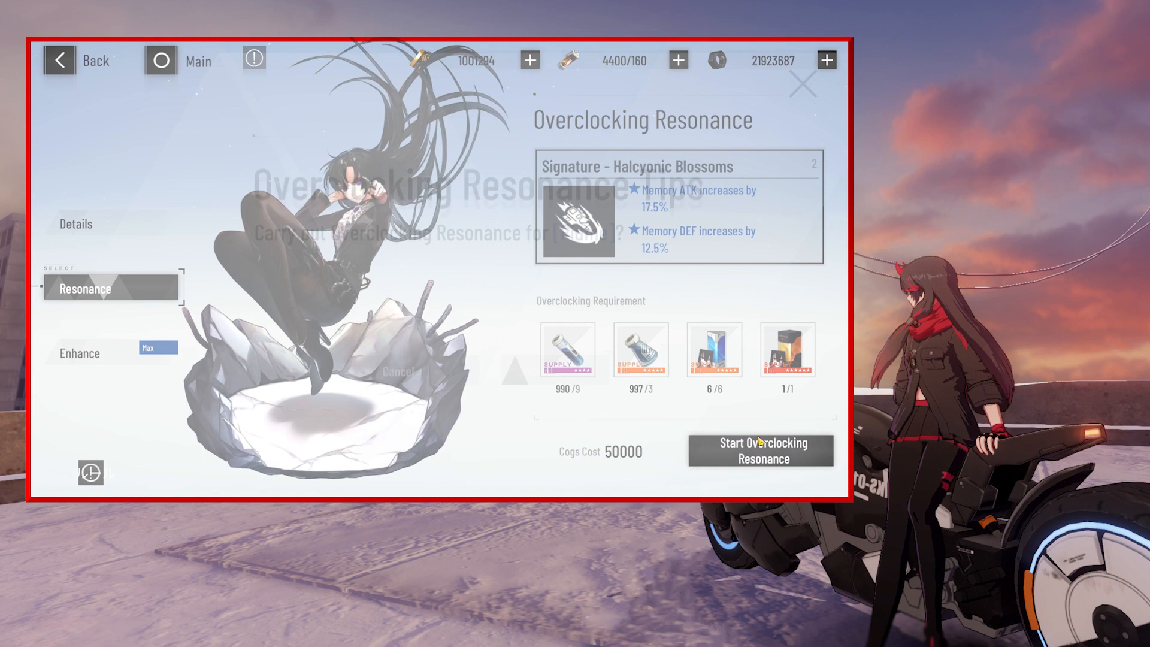
left_click(762, 451)
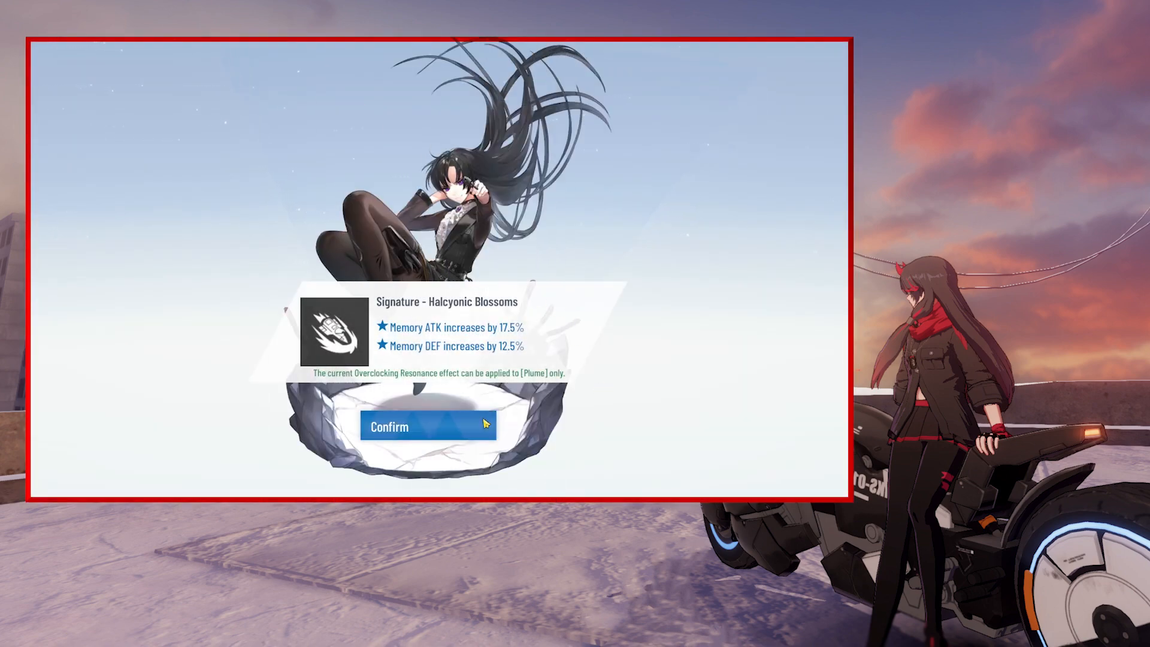
left_click(426, 426)
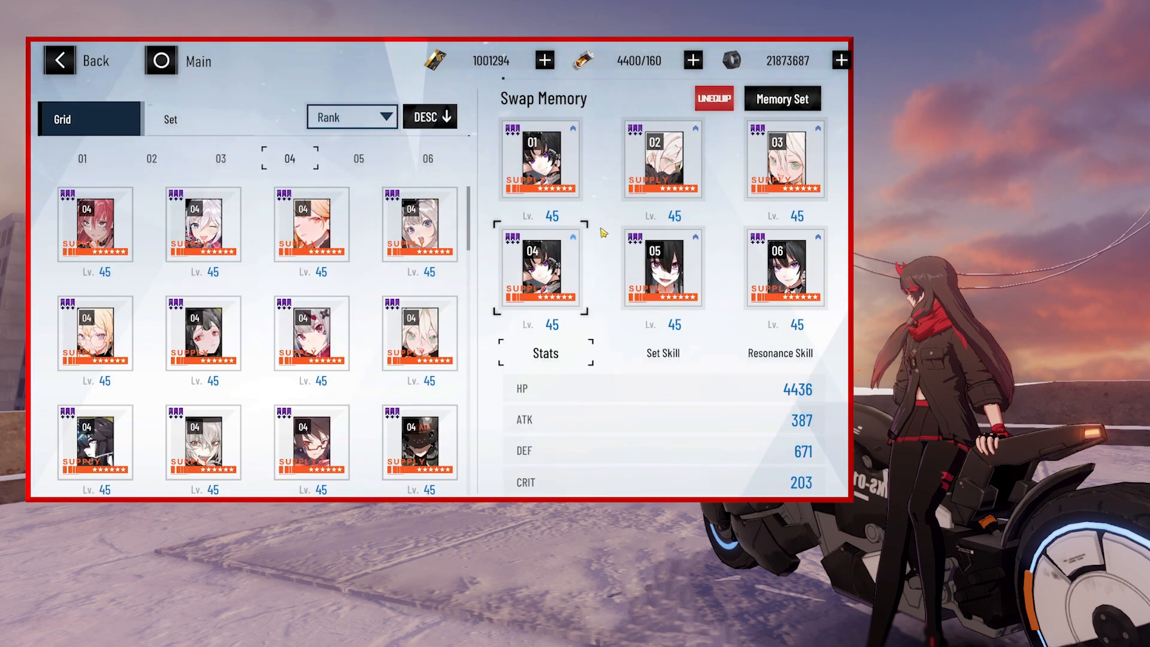
mouse_move(74, 69)
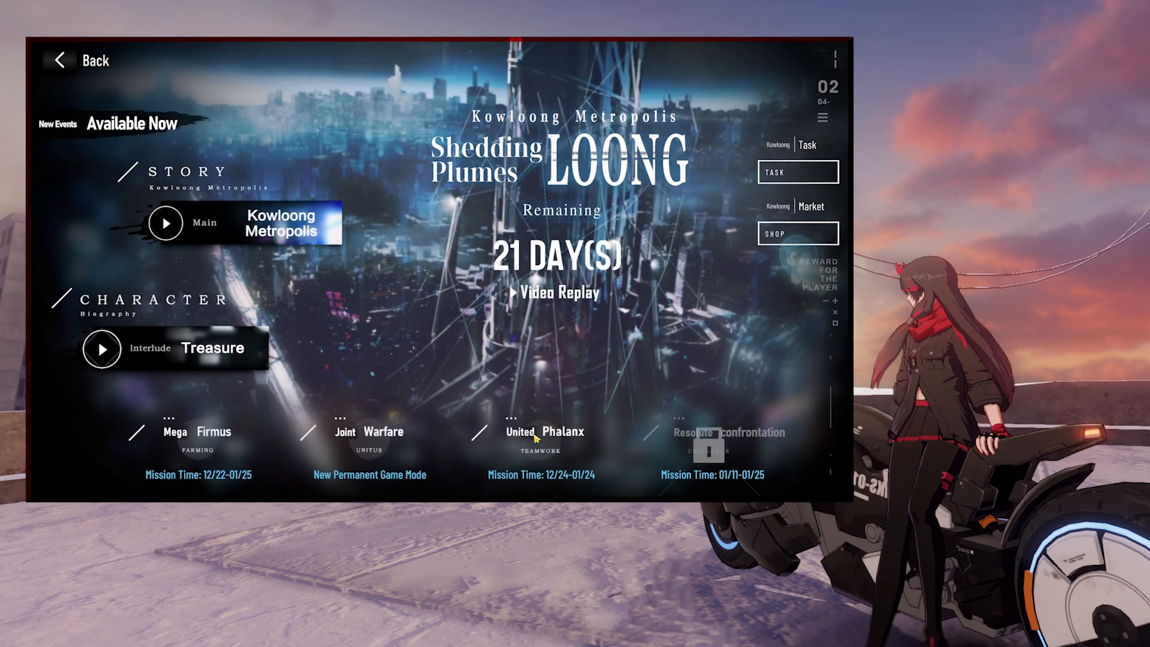
- Review the United Phalanx event's points ranking and weekly reward tiers, then return to the event overview
left_click(547, 432)
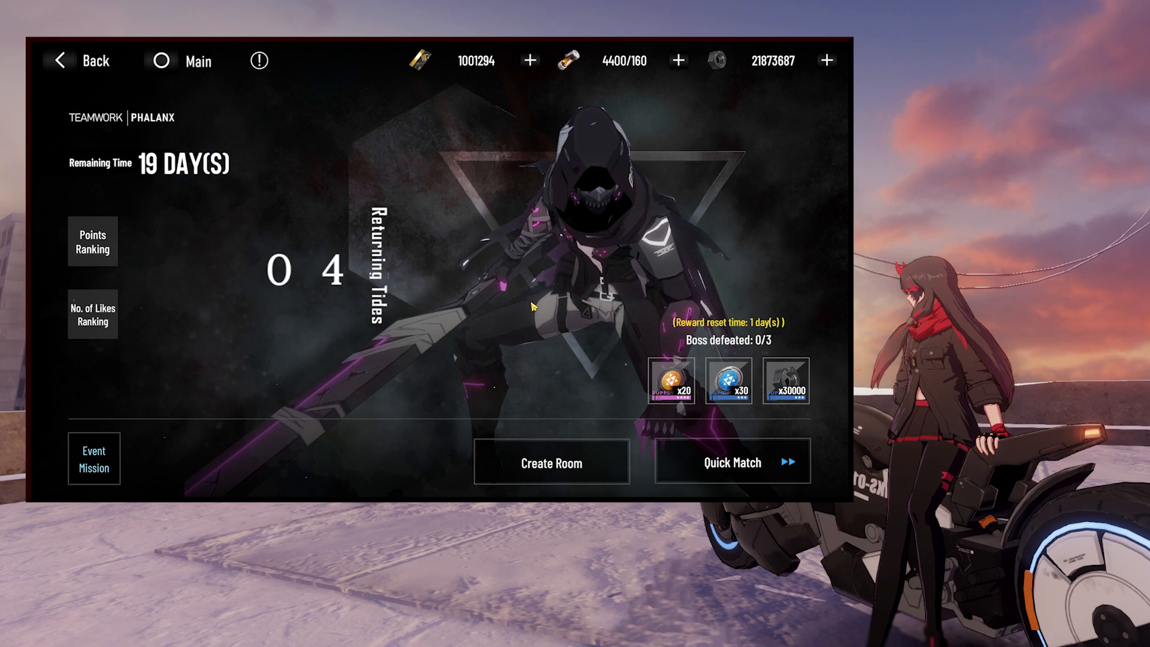
left_click(94, 458)
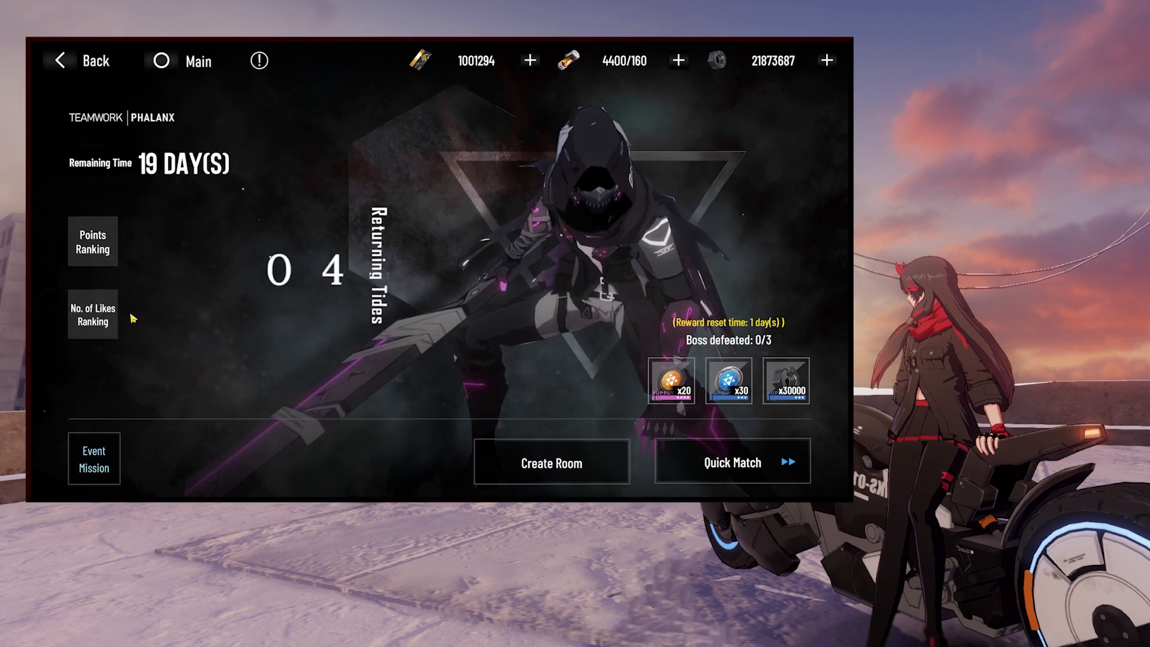
left_click(92, 242)
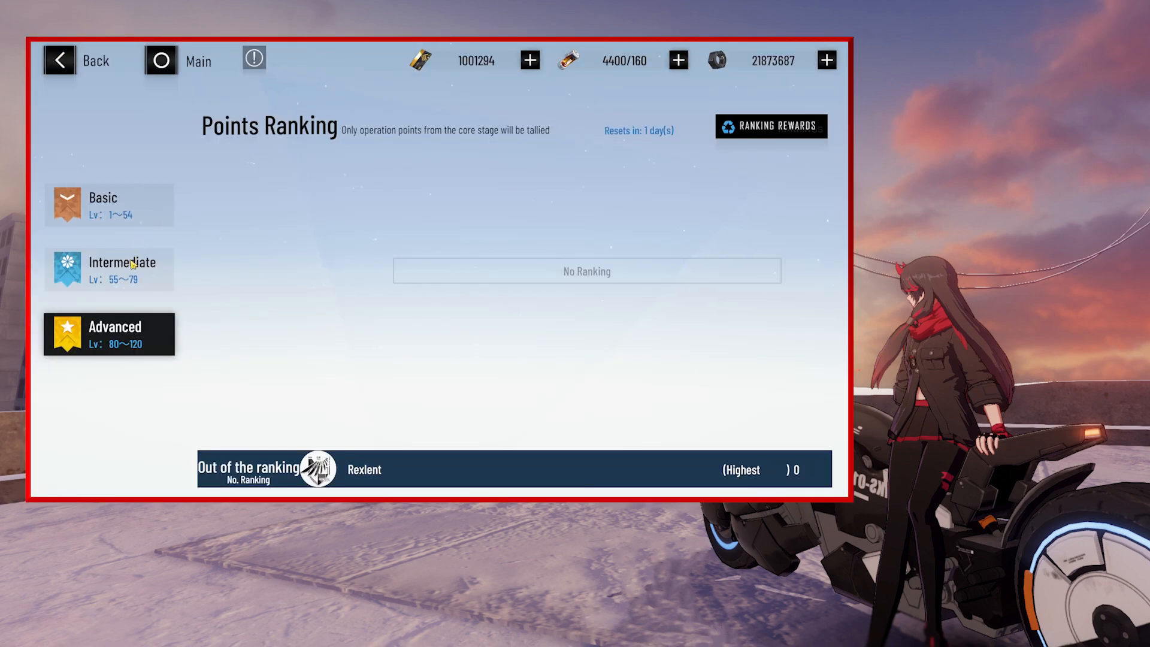
left_click(772, 126)
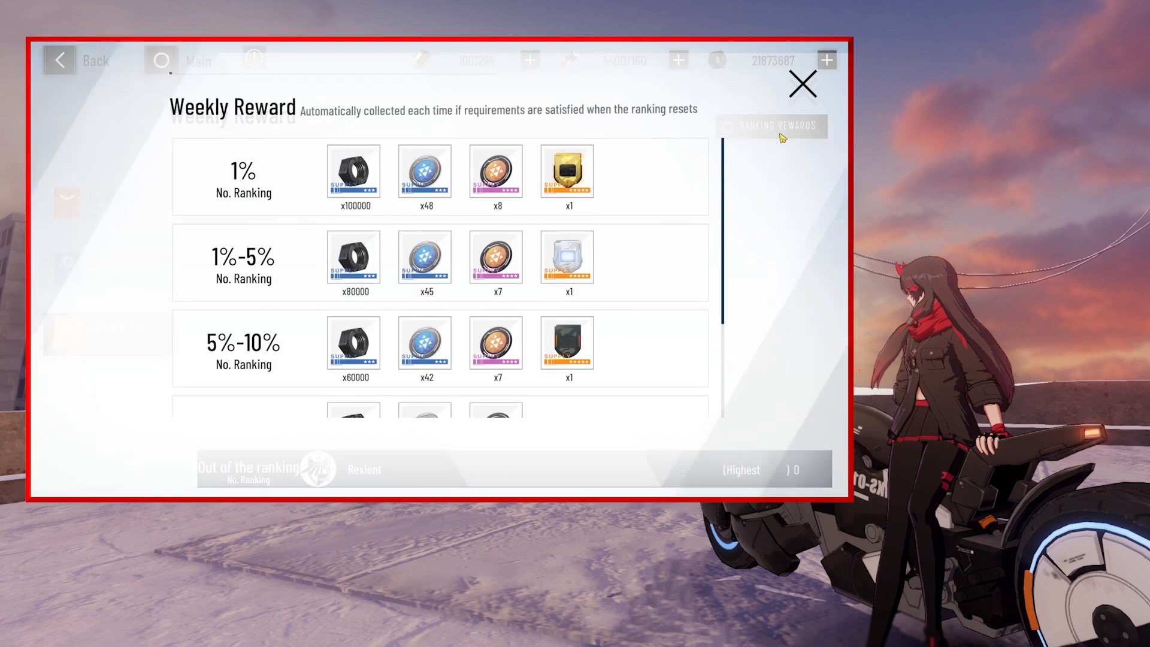
scroll("down", 3)
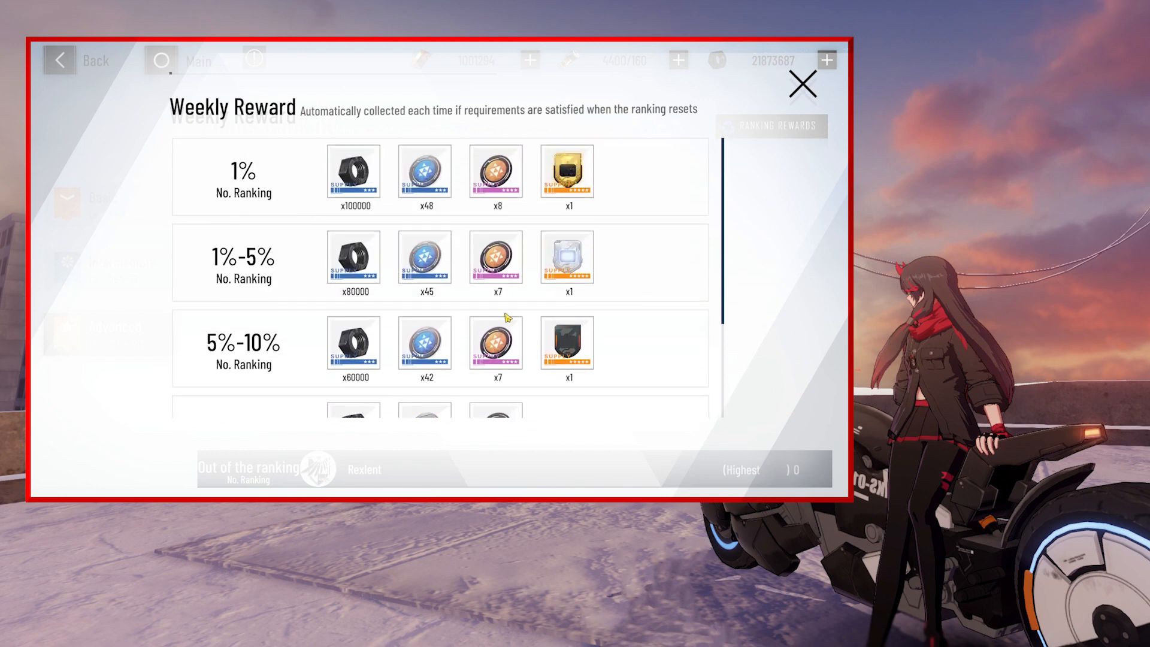
left_click(799, 83)
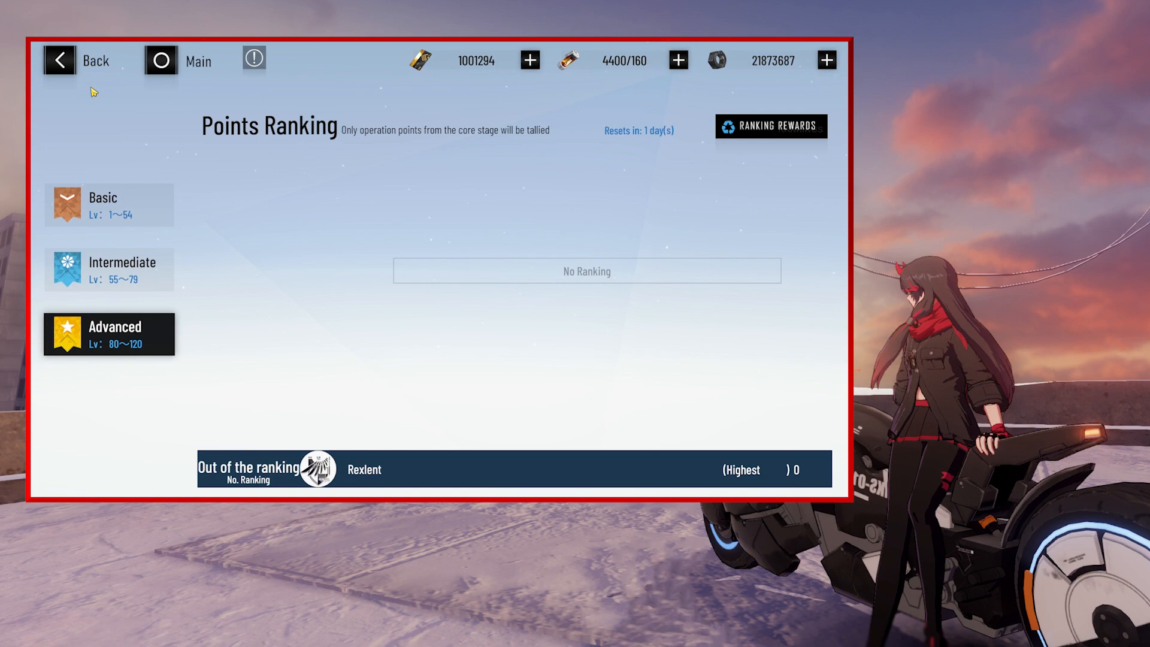
left_click(62, 62)
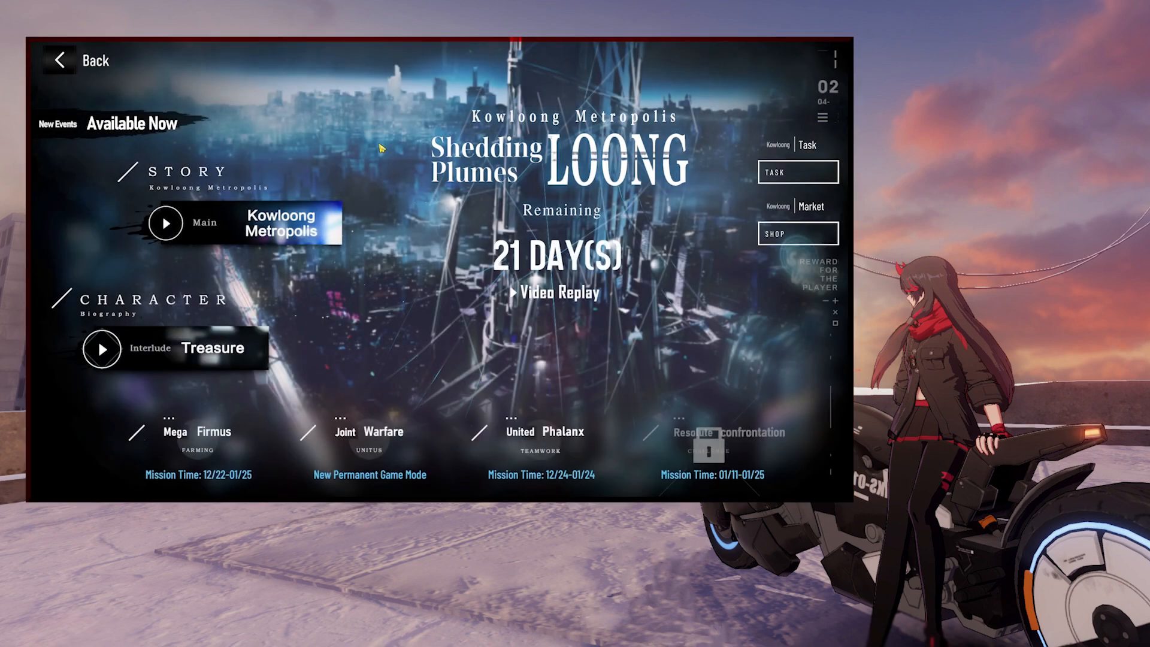
- Check the Joint Warfare mode, then browse the event and weekly mission lists from the main lobby
left_click(369, 431)
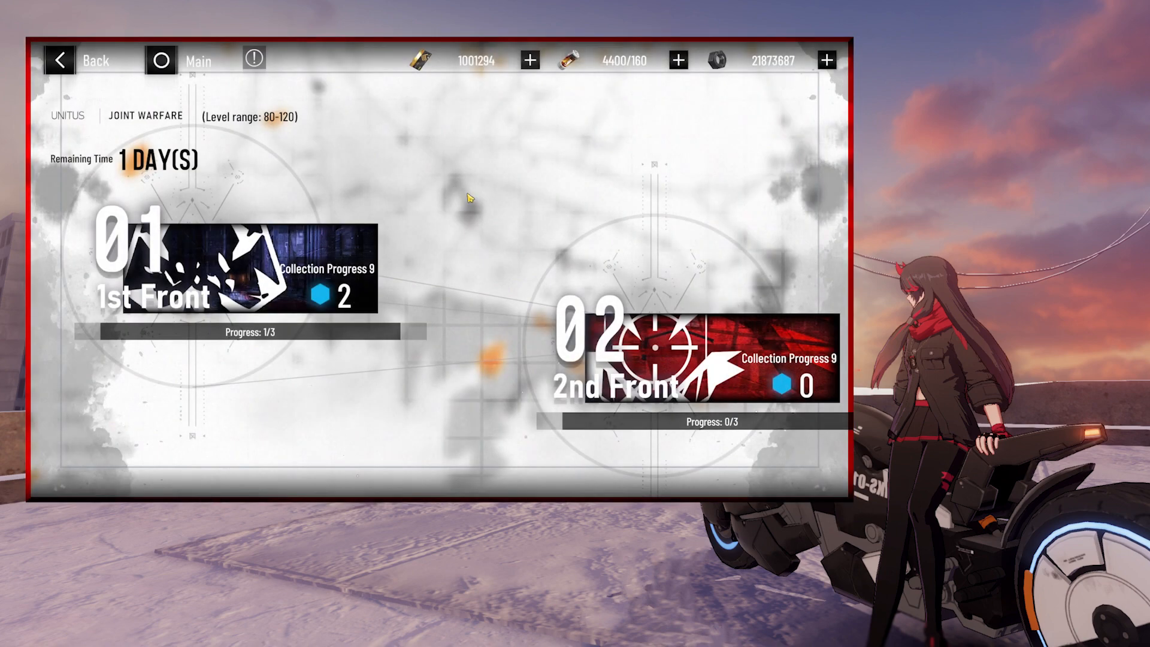
left_click(236, 273)
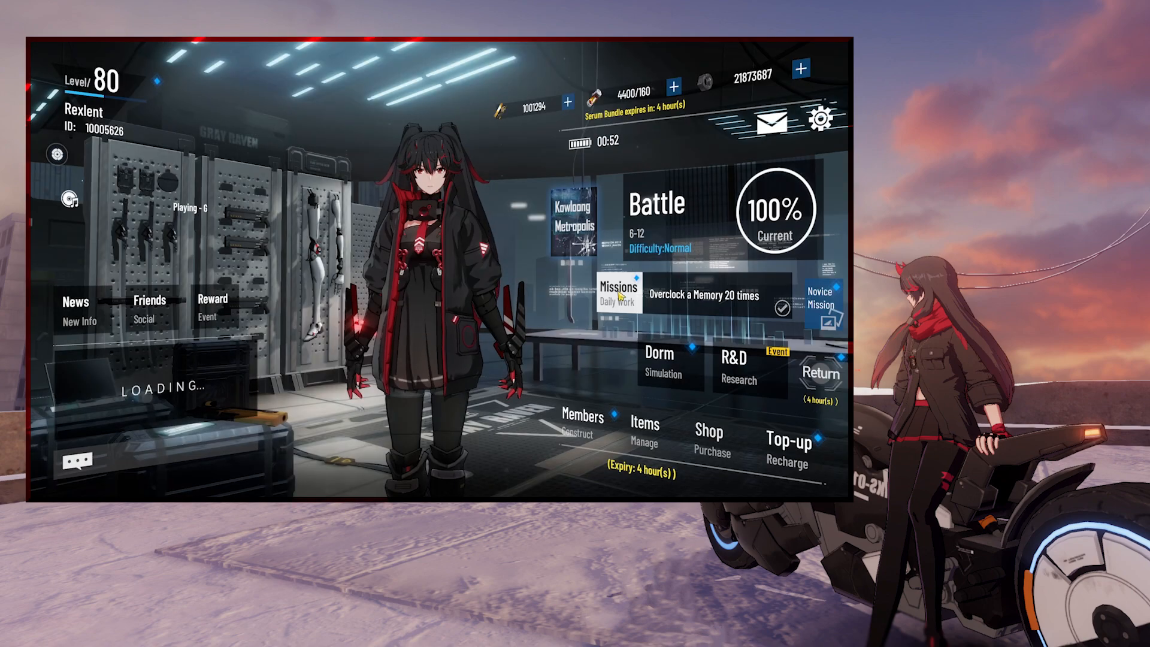
left_click(619, 297)
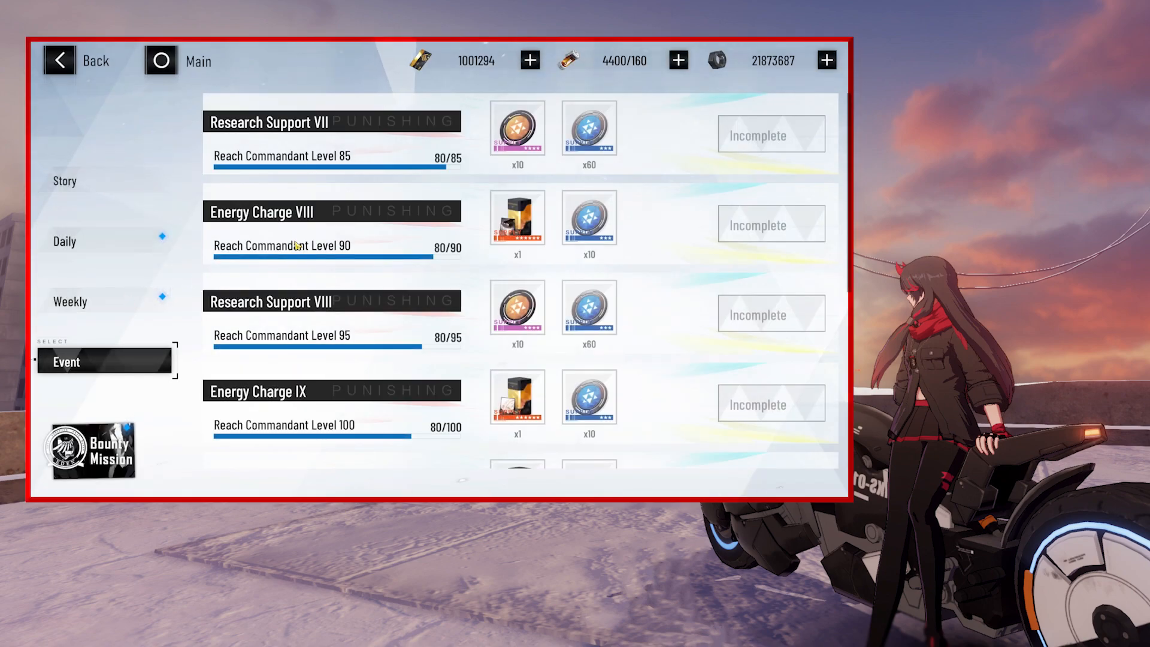
scroll("down", 3)
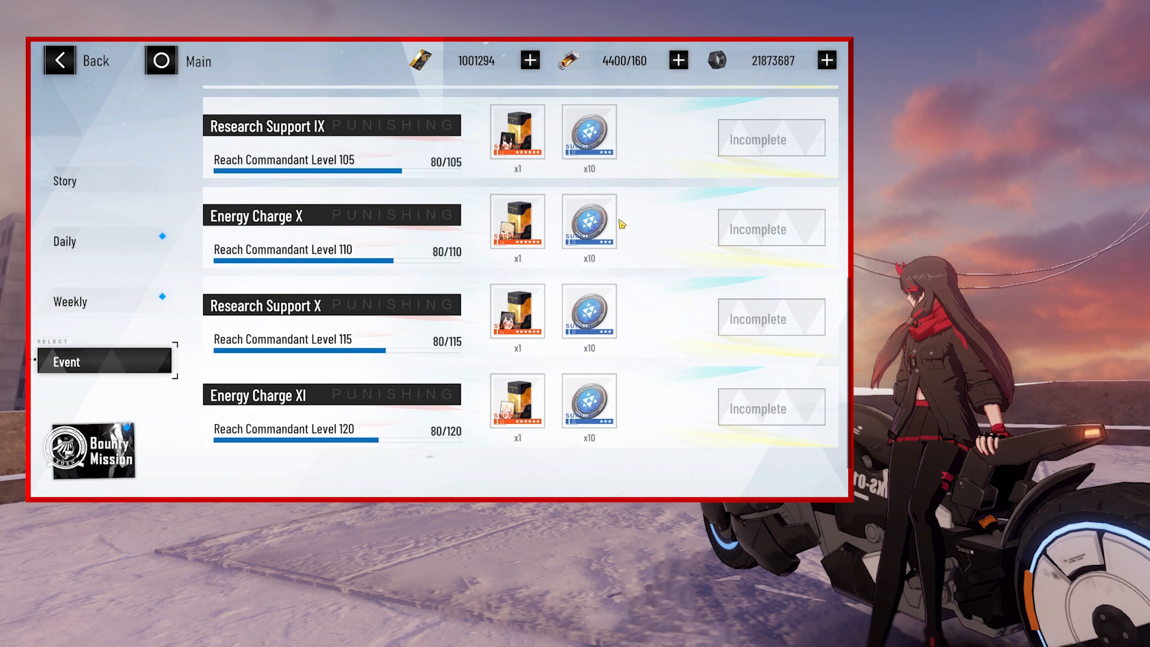
left_click(71, 302)
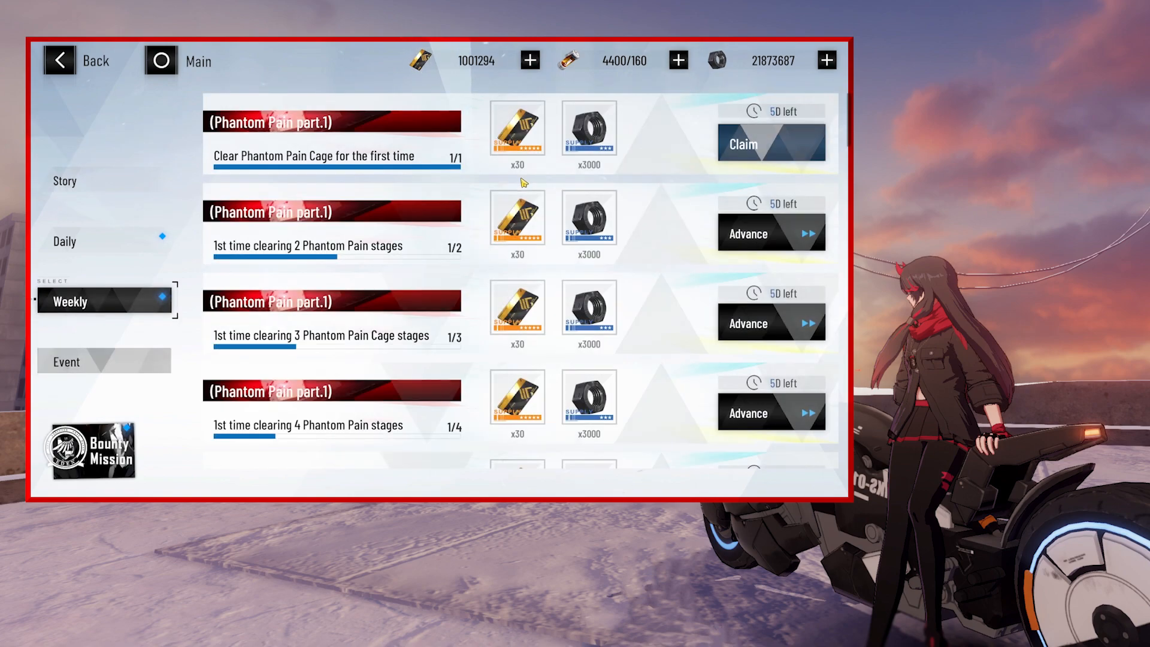
scroll("down", 3)
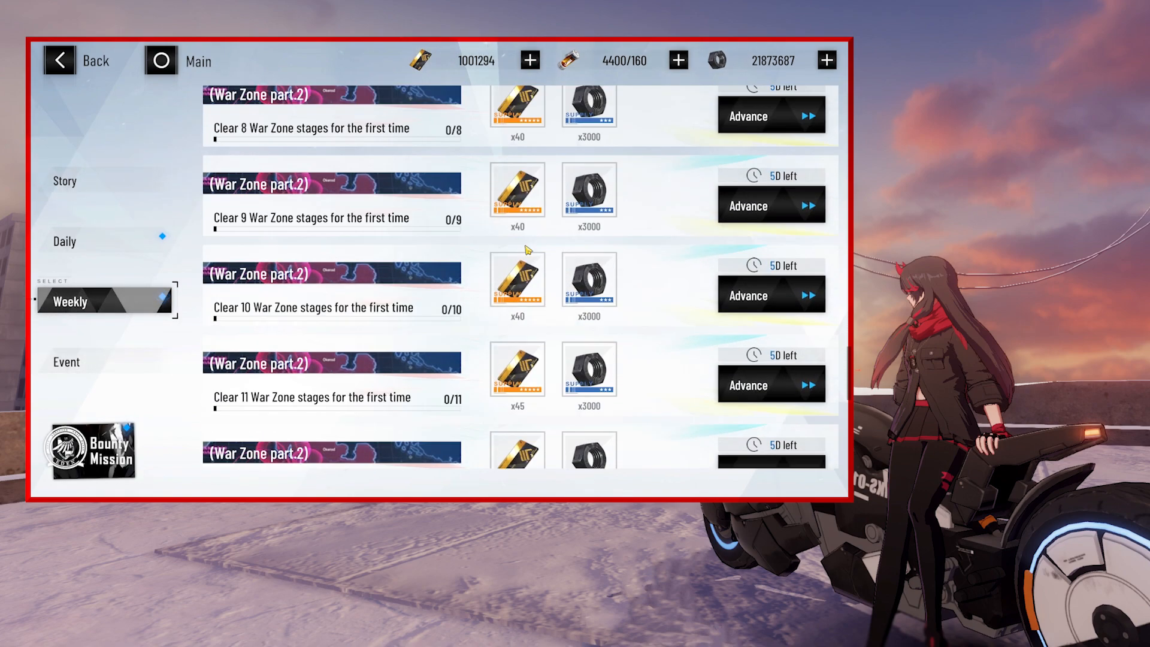
scroll("down", 3)
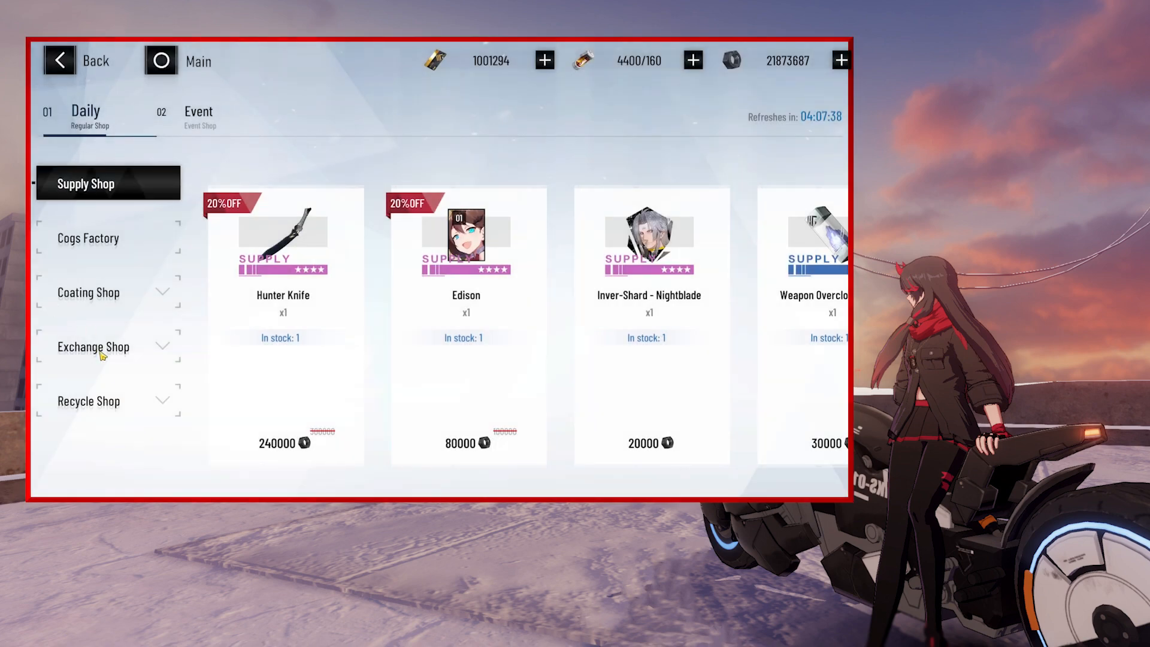
- Browse the Recycle Shop's Overclocking Resonance items and view Darwin's memory details
left_click(89, 400)
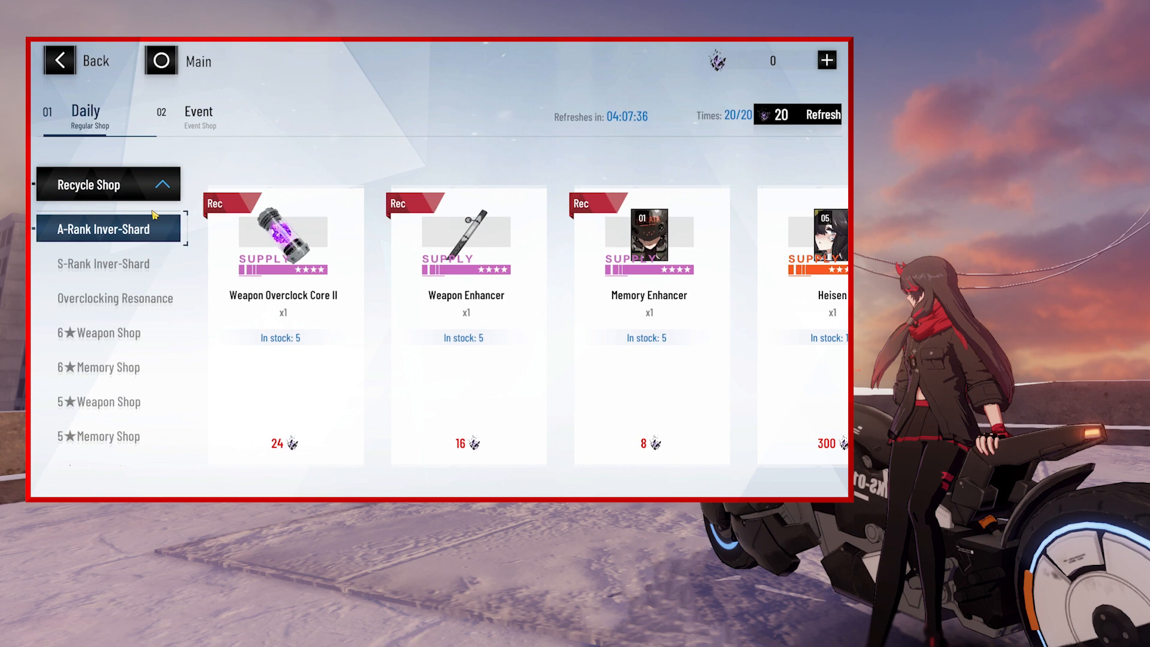
left_click(115, 295)
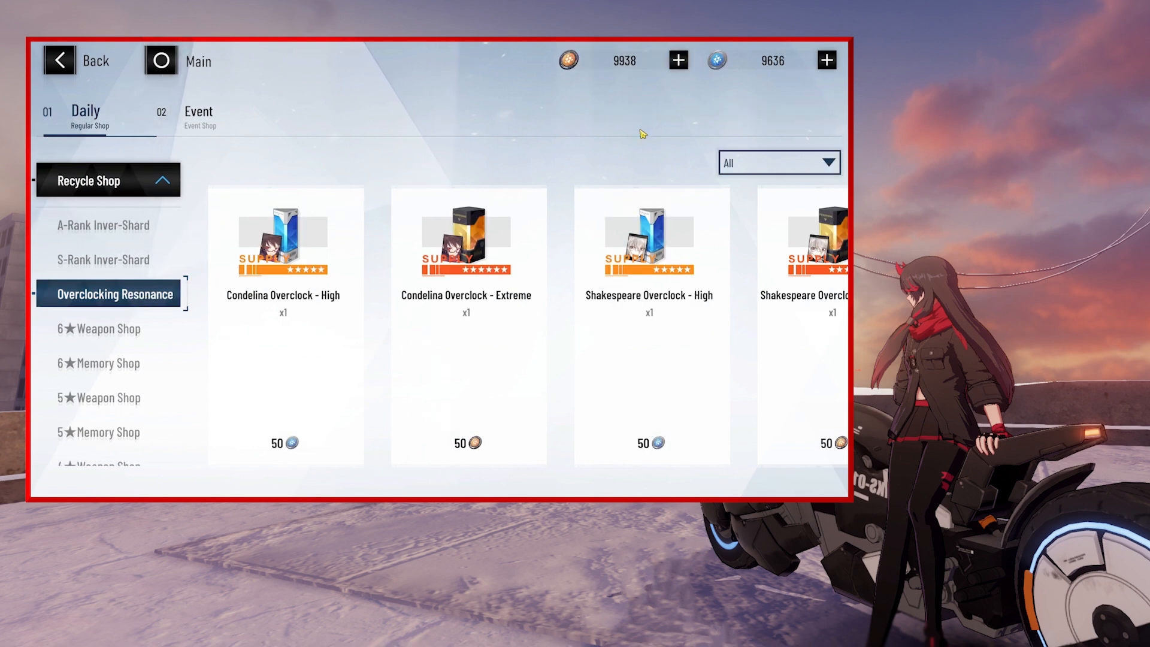
mouse_move(523, 424)
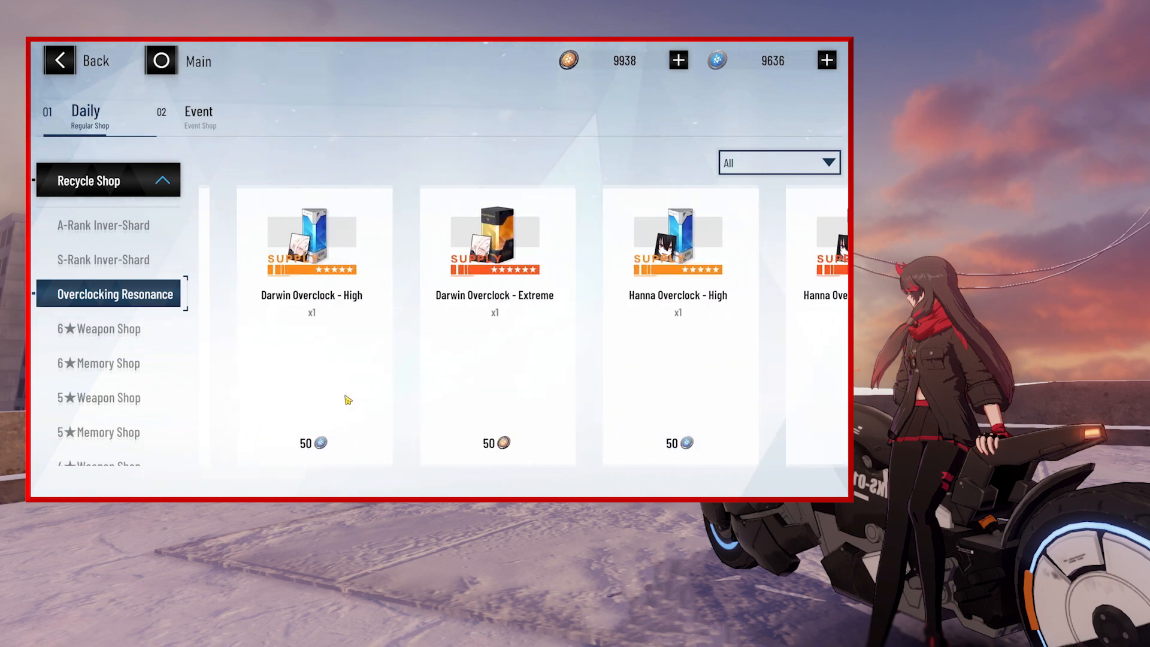
left_click(310, 237)
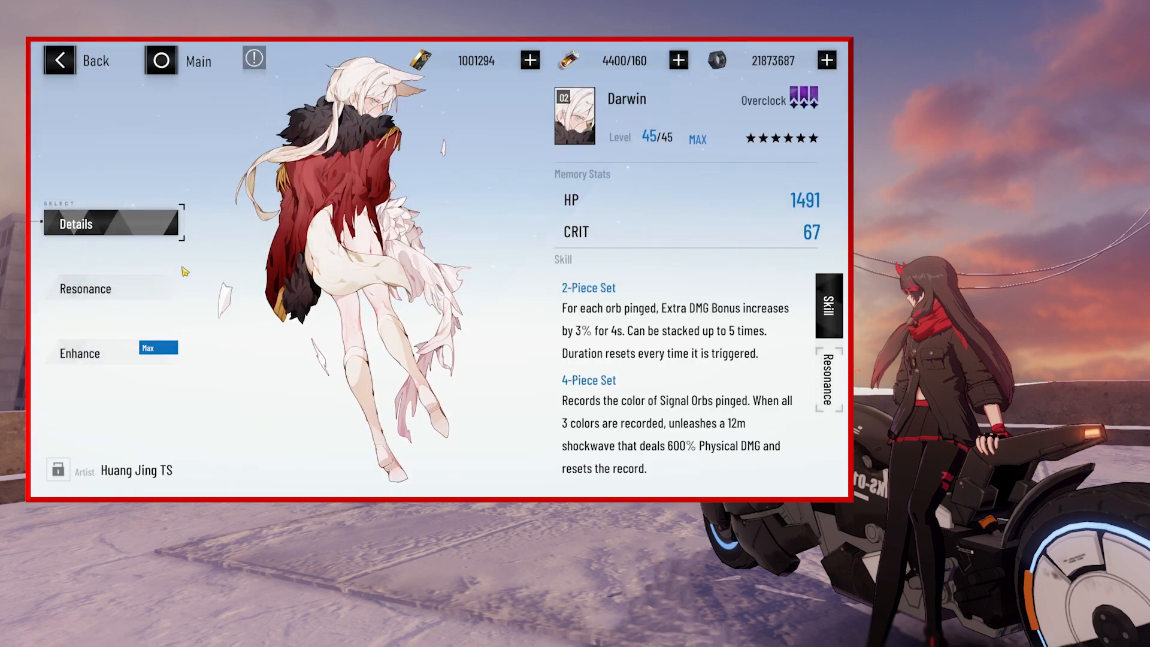
- Check Darwin's Attacker resonance overclock requirements, then back out to the main lobby
left_click(86, 288)
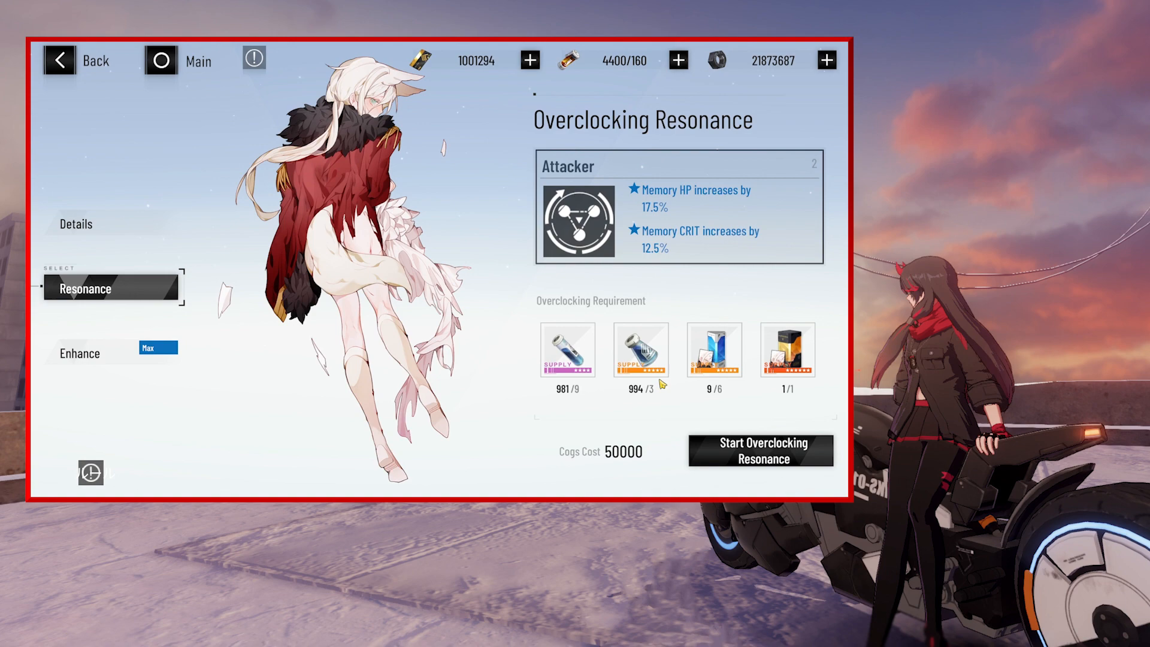
mouse_move(807, 423)
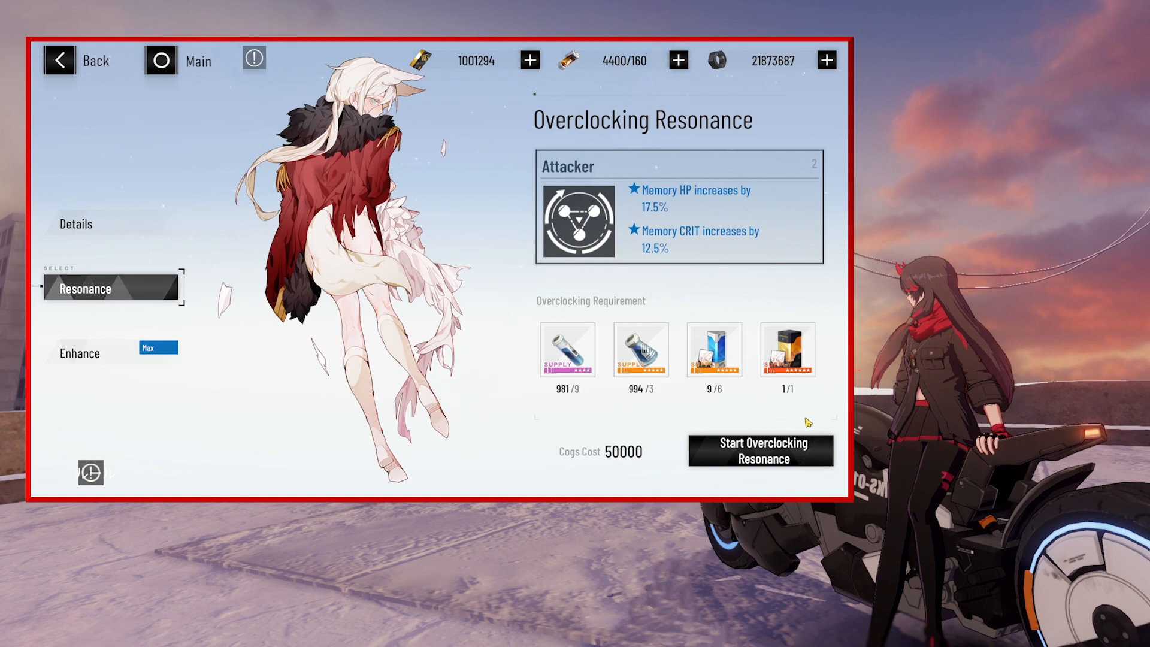
left_click(63, 62)
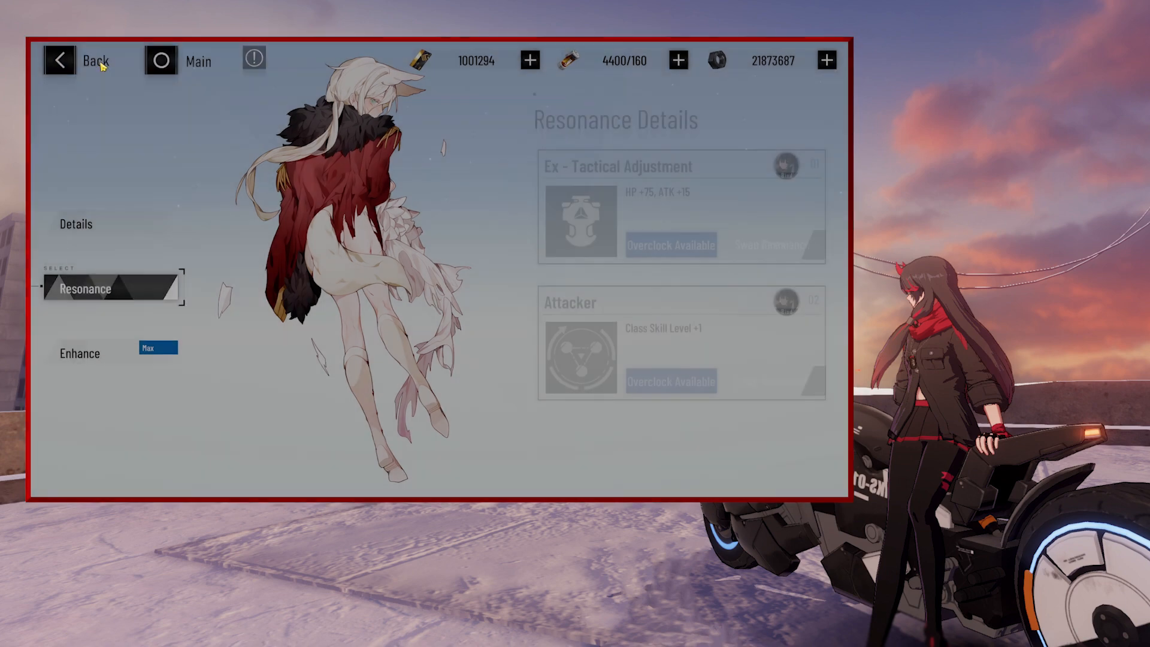
left_click(63, 61)
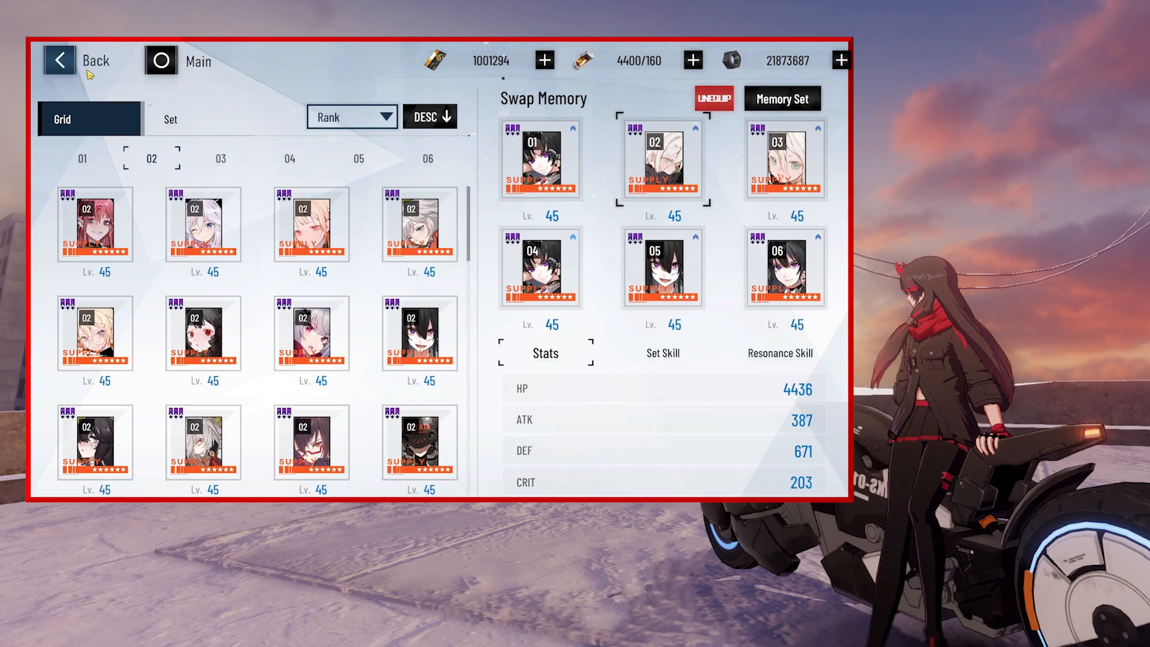
left_click(60, 60)
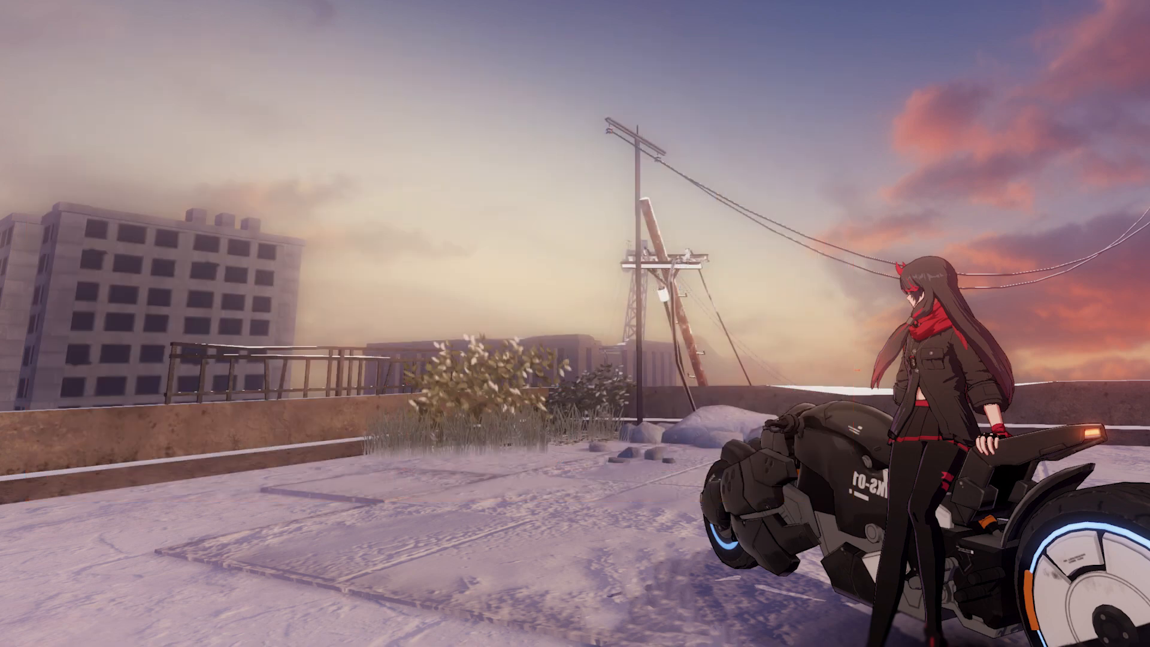